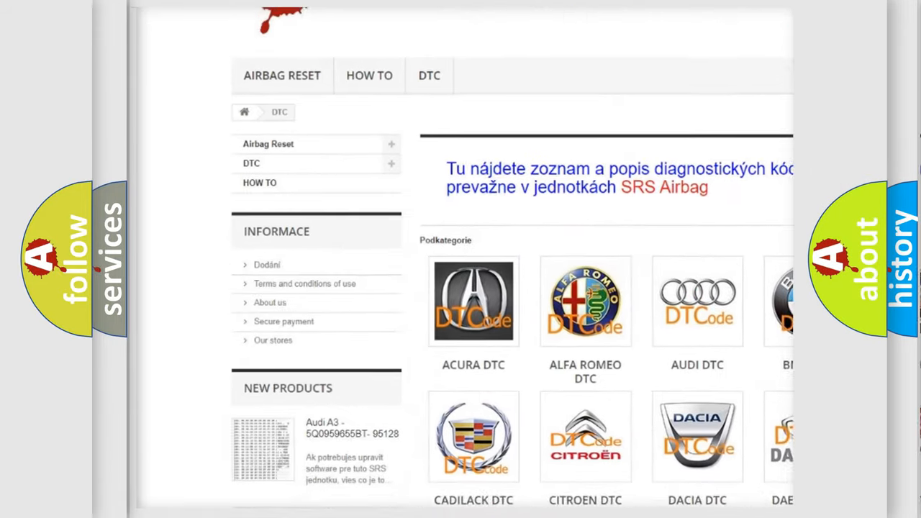
- Scroll down the website's catalogue of trouble codes sorted by car make
scroll(down, 3)
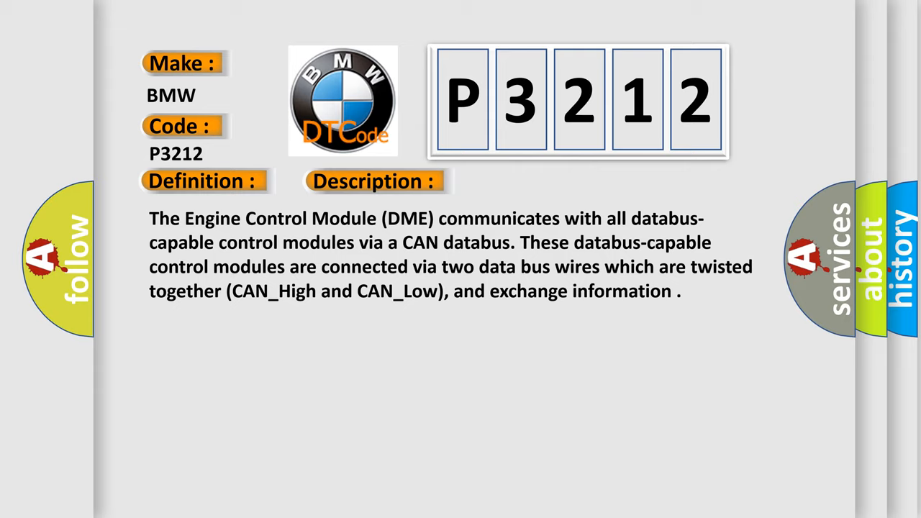
- Advance to the P3212 Cause list: shorted CAN wires, failed ECU, bus failure, defective EGS controller
click(530, 181)
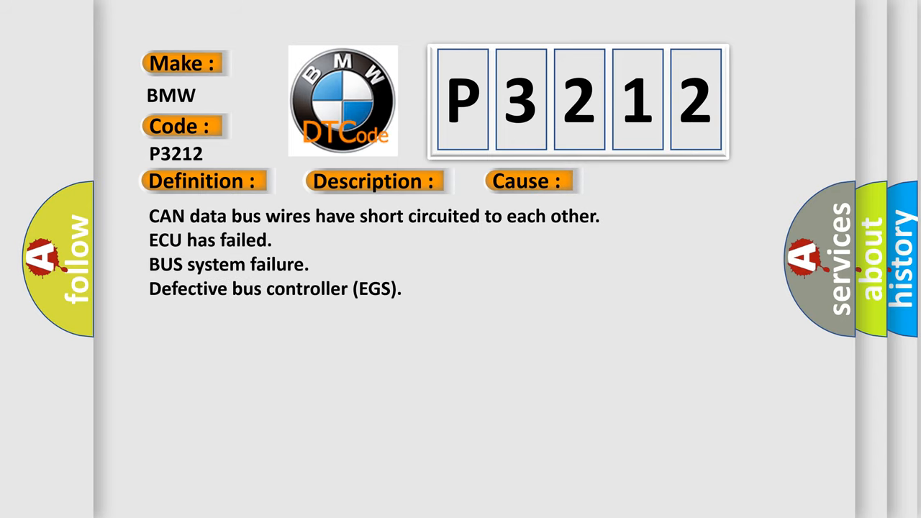